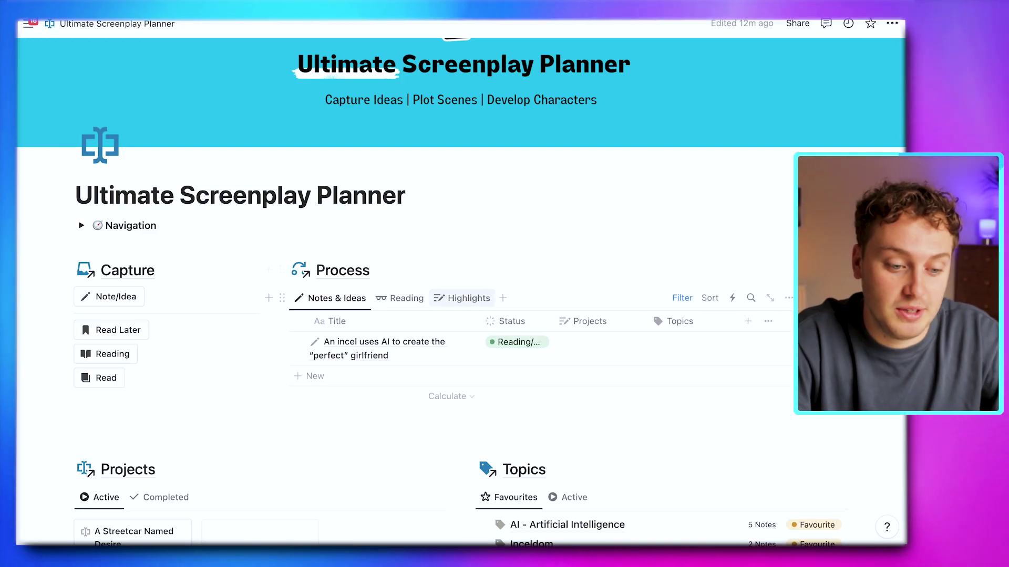
Link a 'Miss Jul' page to Miss Julie's Notion Copy highlight, then show Reading items.
click(468, 298)
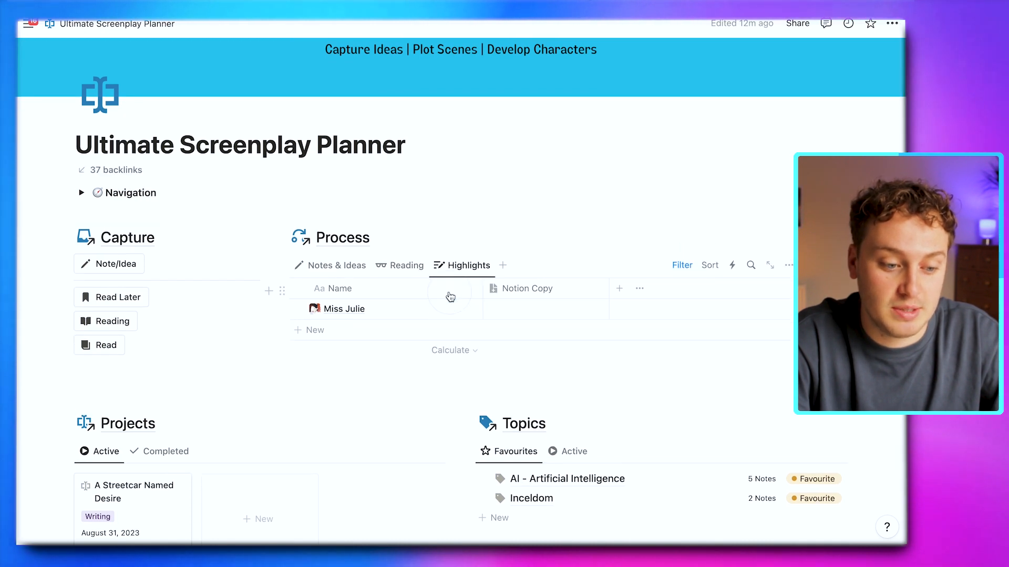
click(344, 308)
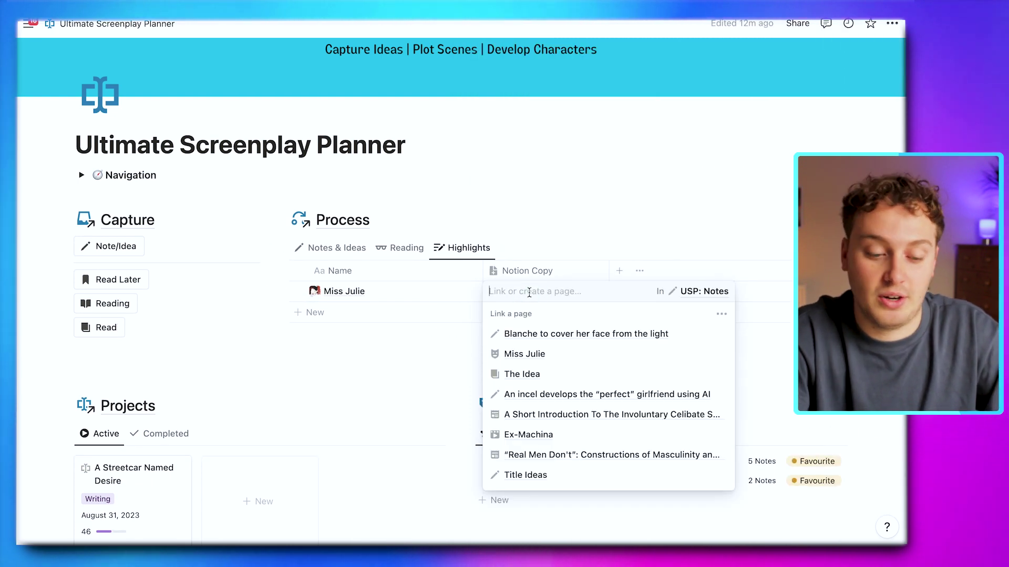
text(Miss)
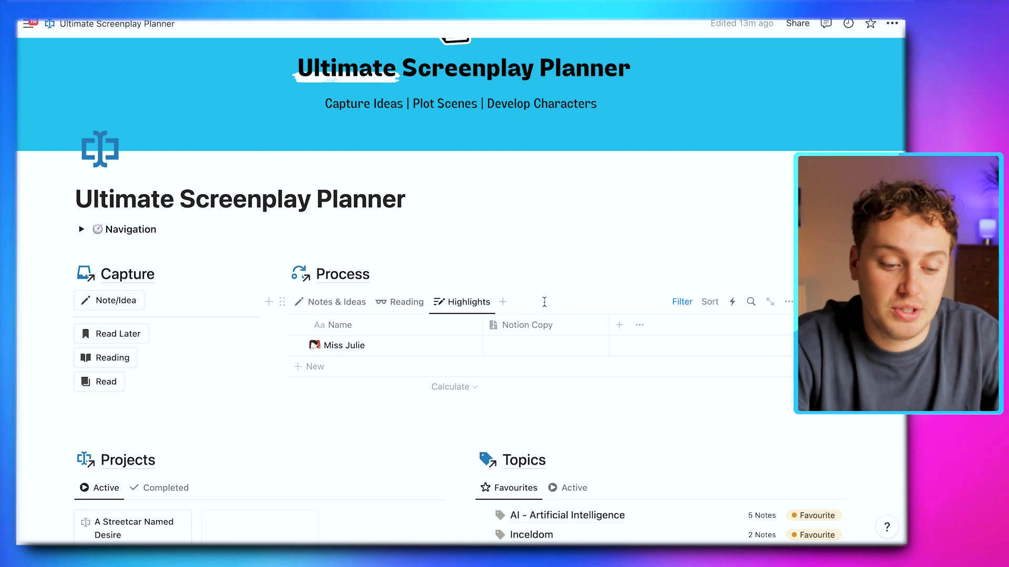
click(546, 346)
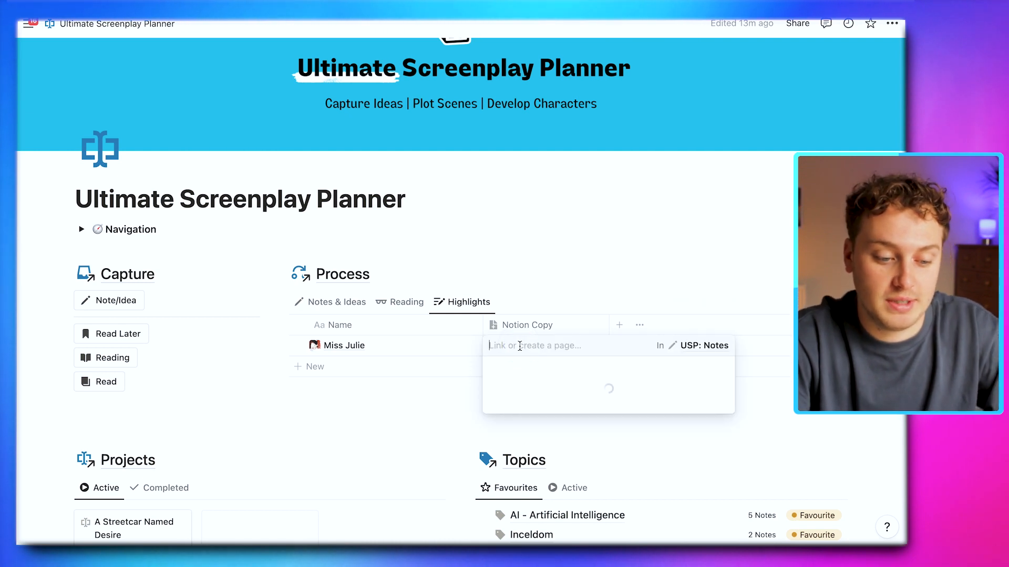
text(Miss Jul)
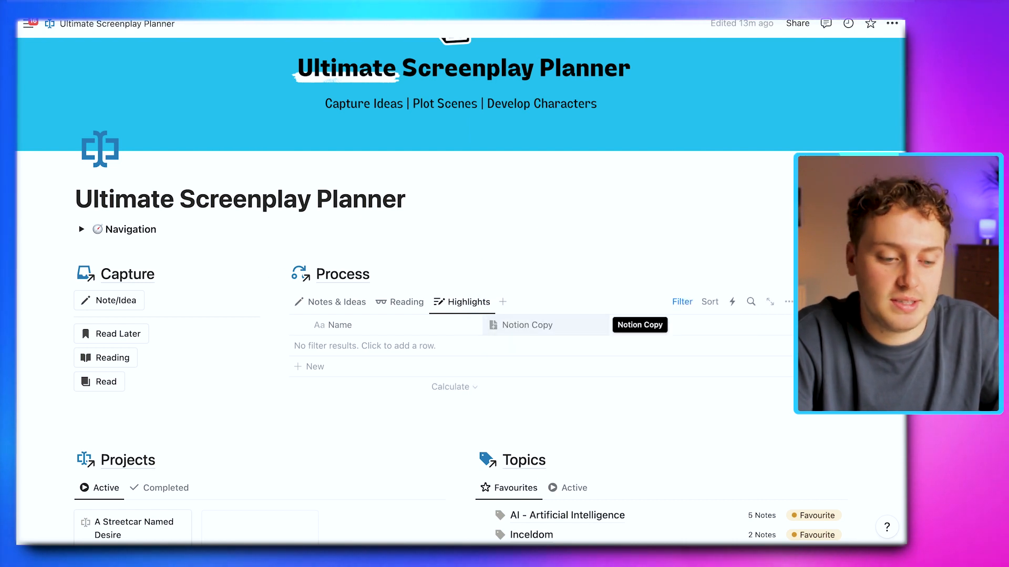
click(407, 302)
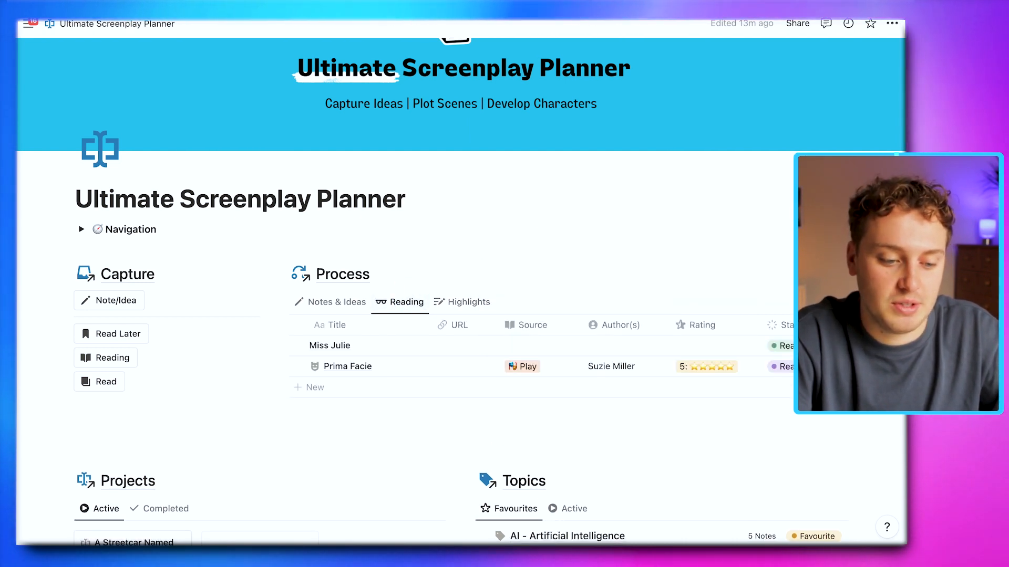
Scroll down to Miss Julie under the Play group in the Reading database.
scroll(down, 3)
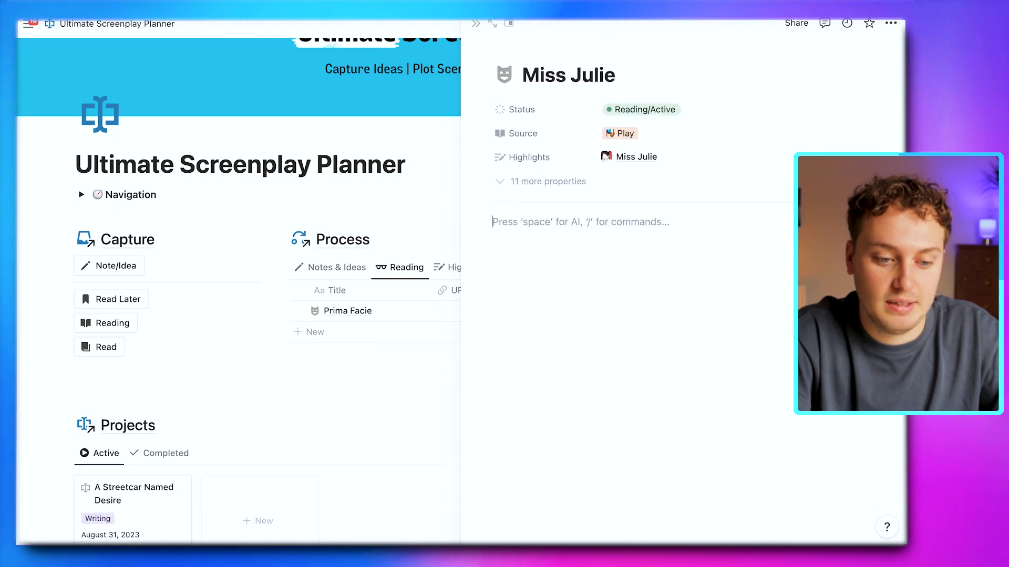
mouse_move(523, 133)
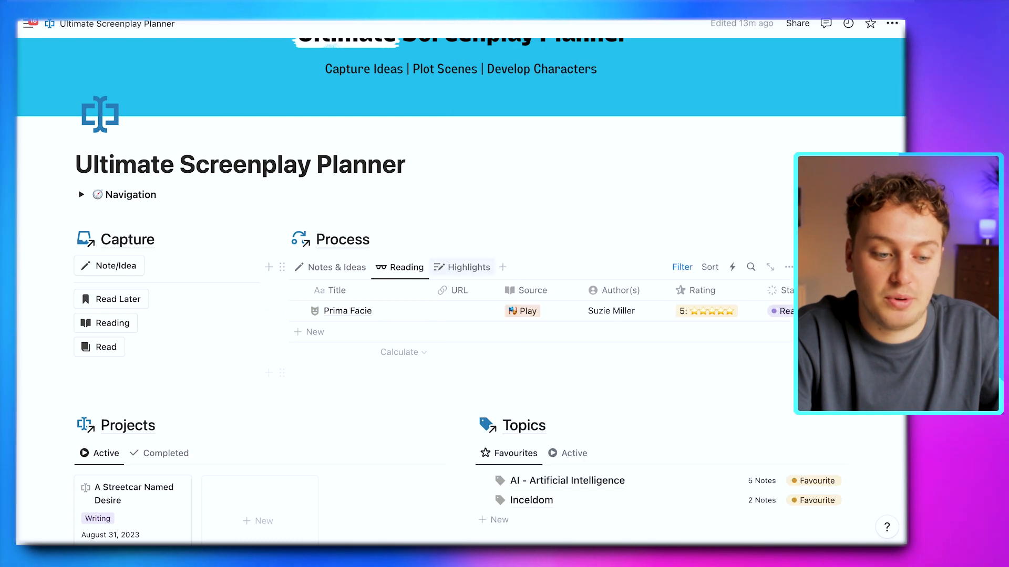
scroll(down, 3)
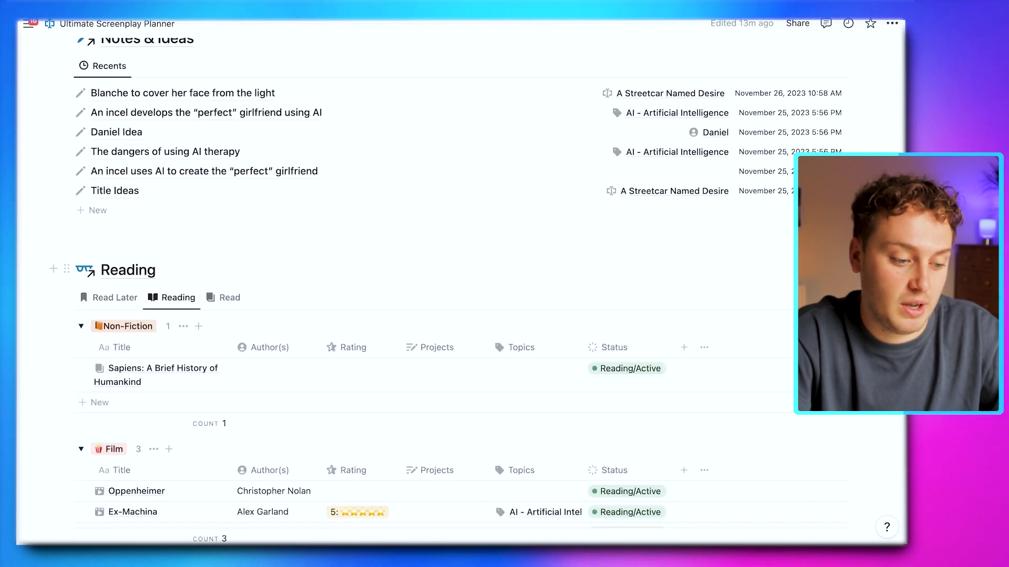
scroll(down, 3)
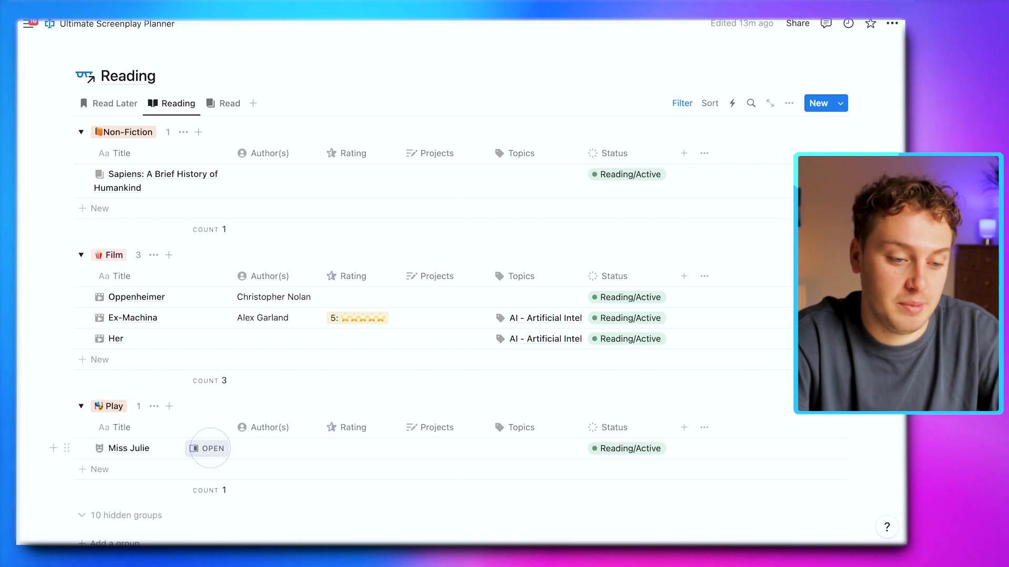
Open the Miss Julie reading entry, then move to the Topics database's Active topics.
click(208, 448)
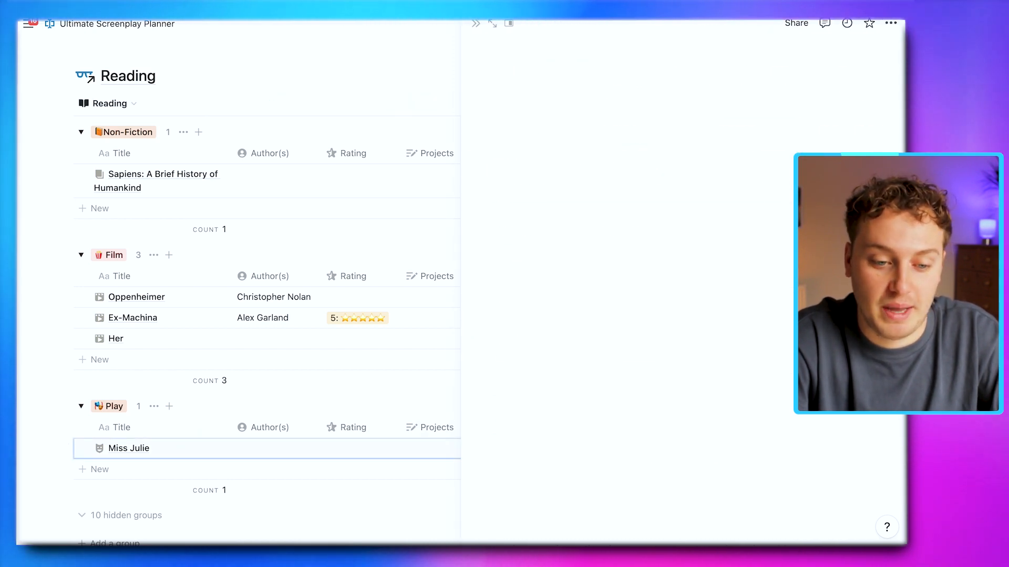
click(128, 448)
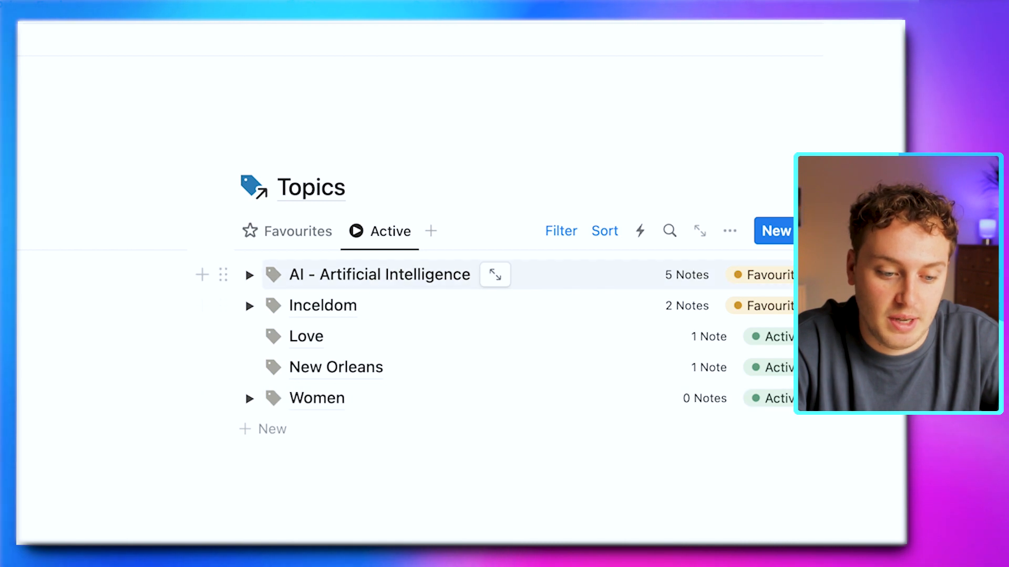
mouse_move(336, 367)
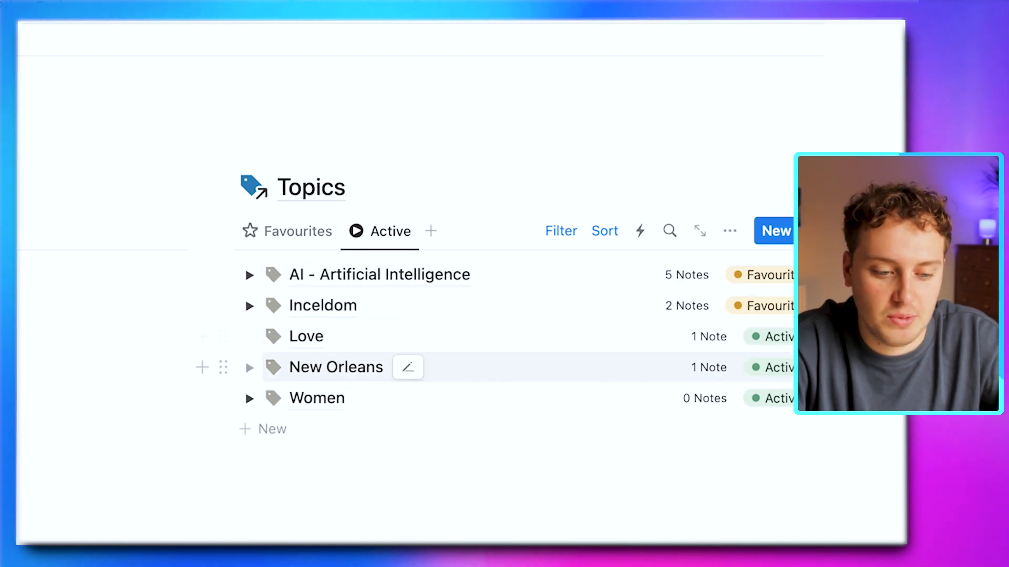
Expand AI - Artificial Intelligence to reveal AI Therapy, then open New Orleans.
click(249, 275)
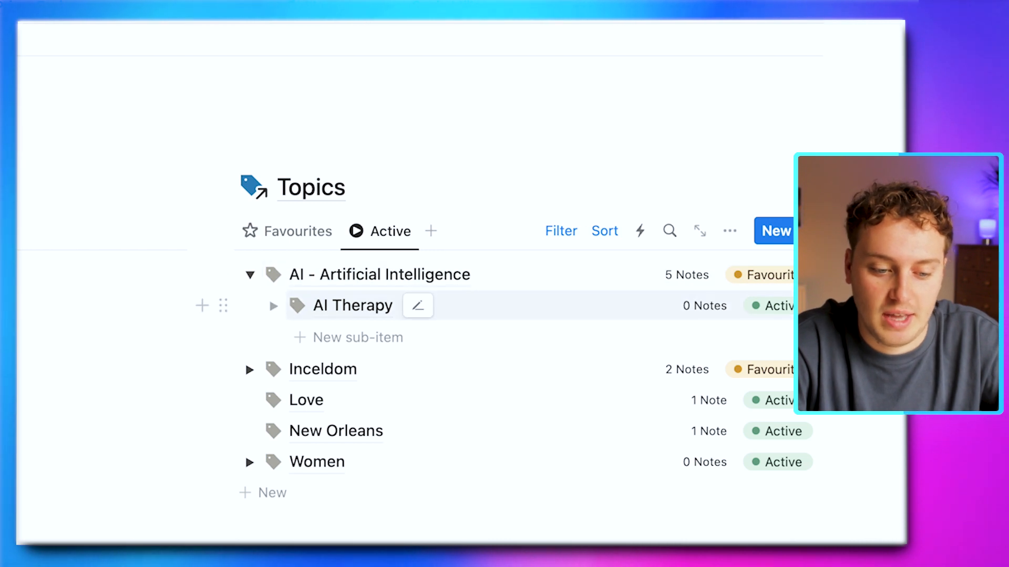
click(249, 275)
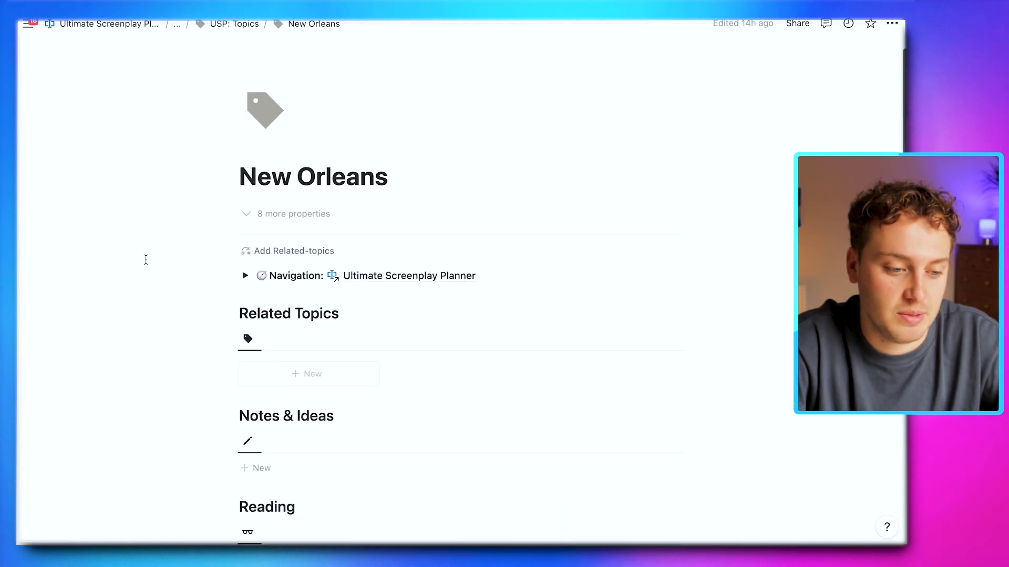
Scroll through the AI topic's Related Topics, Notes & Ideas and Reading sections.
scroll(down, 3)
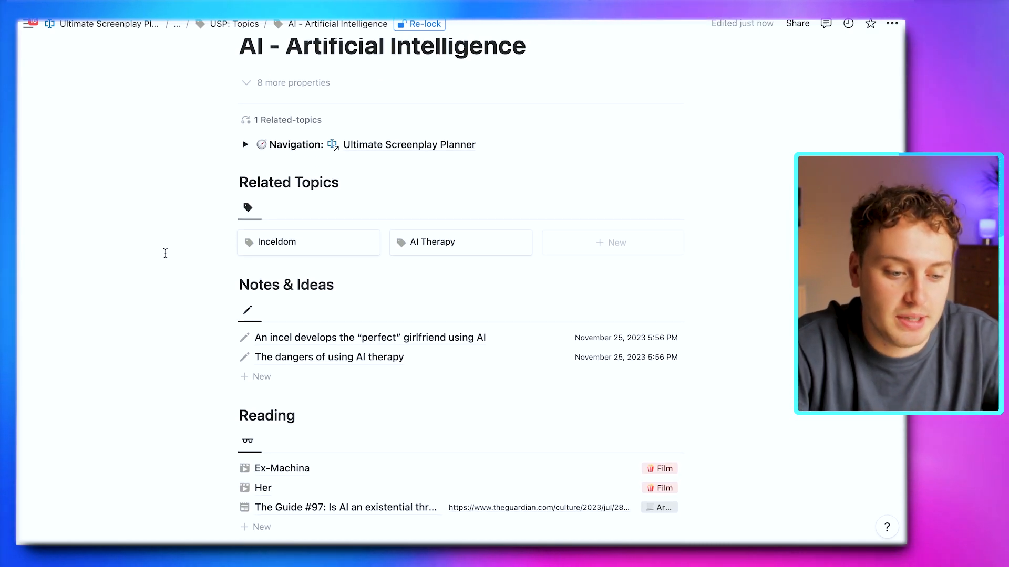
Return to the planner dashboard via the breadcrumb and scroll to Projects and Topics.
click(276, 242)
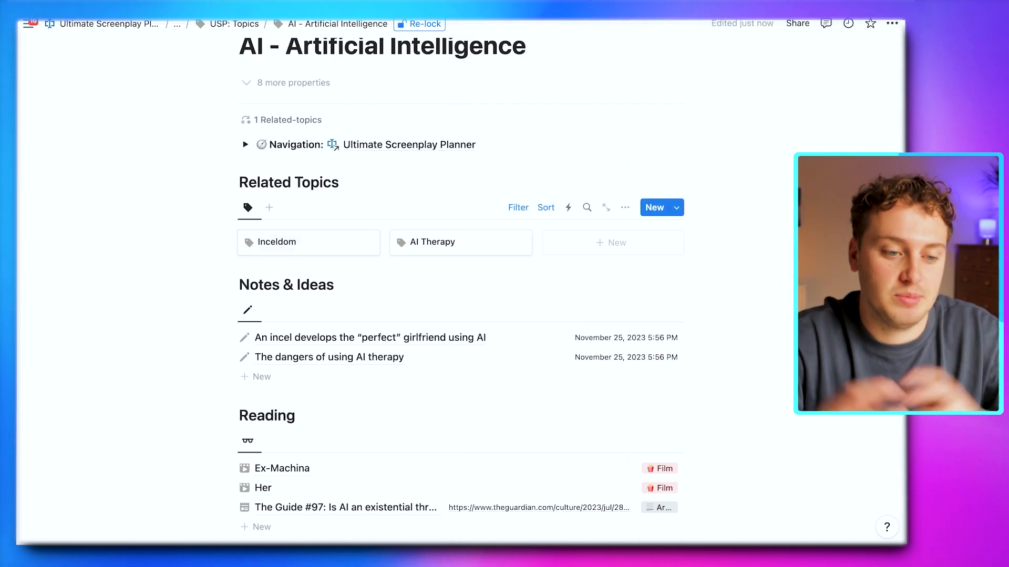
mouse_move(438, 220)
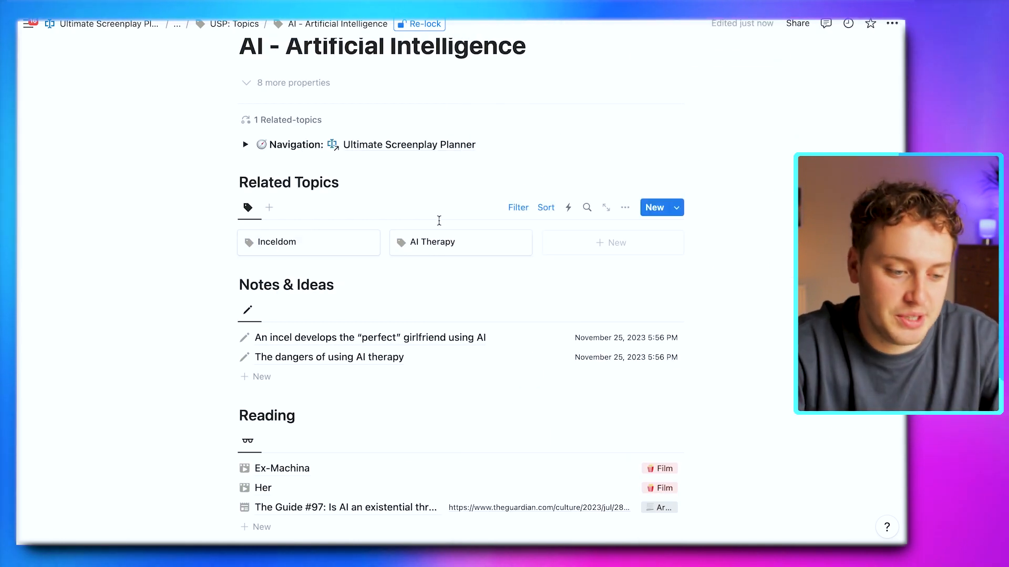
scroll(down, 3)
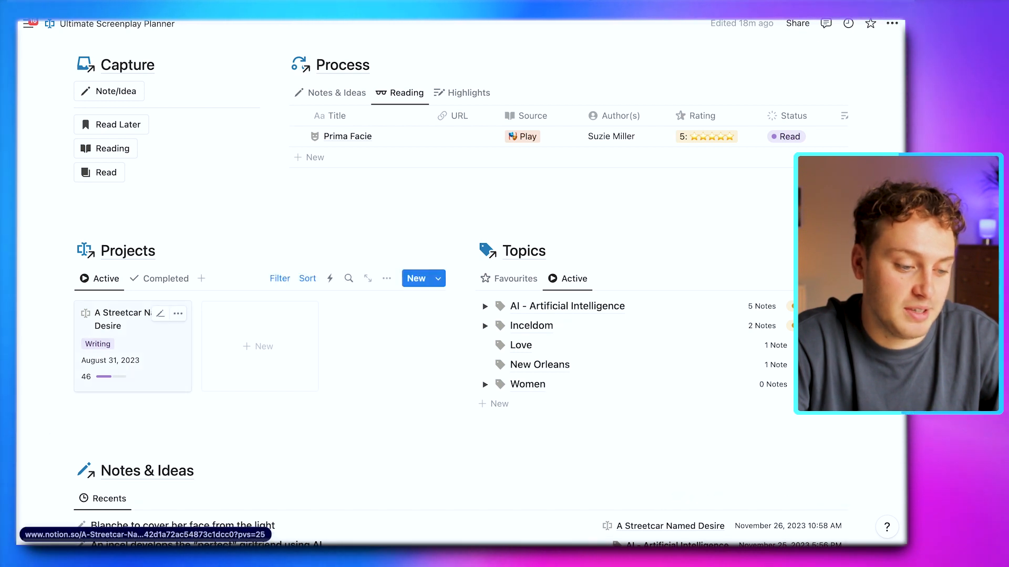
Open the A Streetcar Named Desire project and scroll down to Break the Story.
click(118, 319)
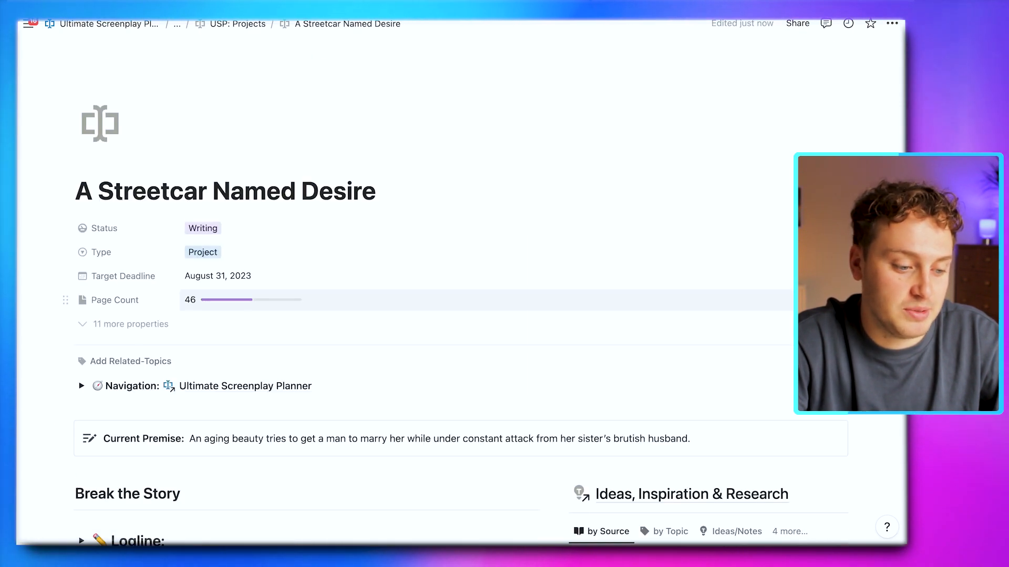
scroll(down, 3)
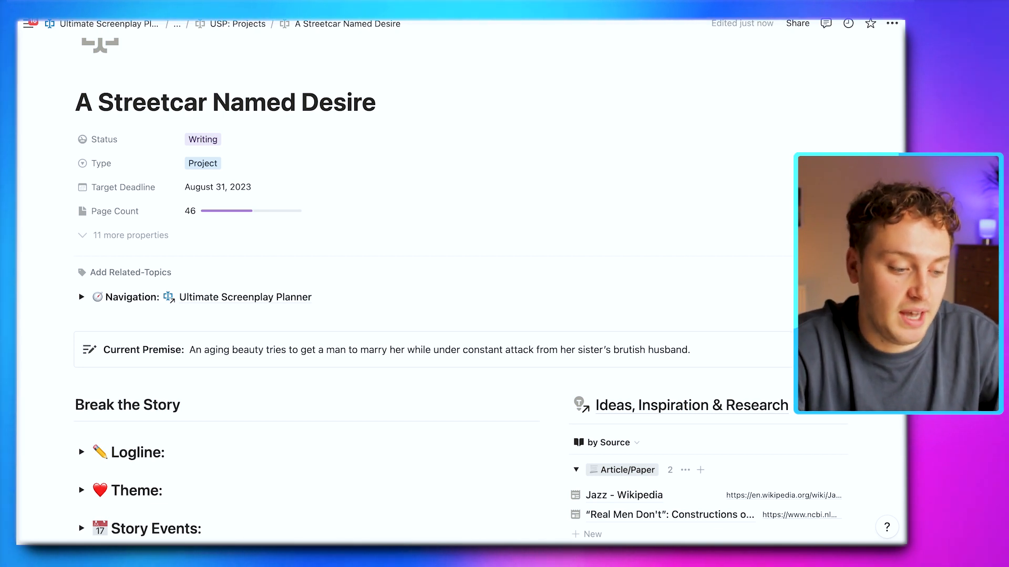
scroll(down, 3)
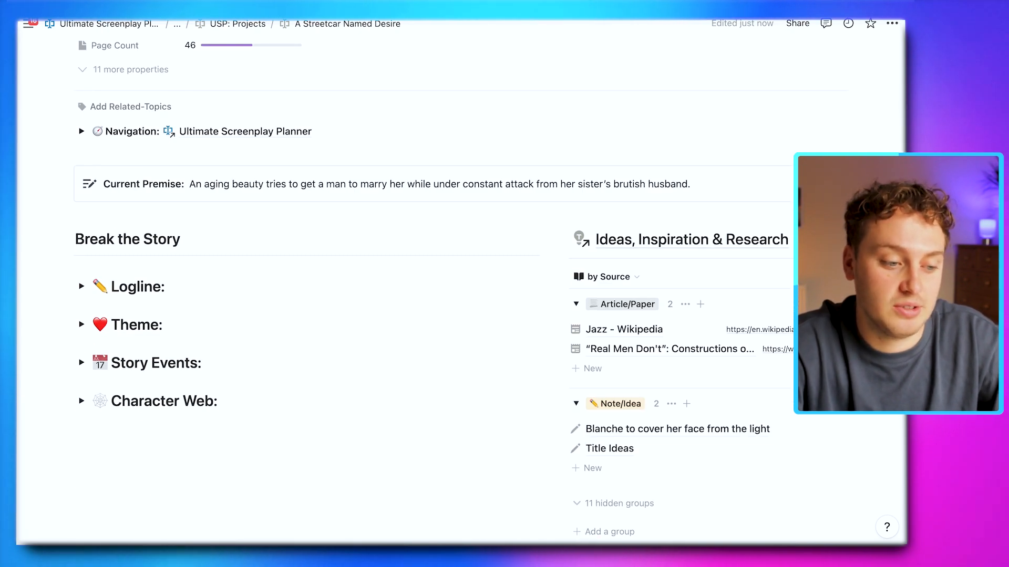
mouse_move(59, 175)
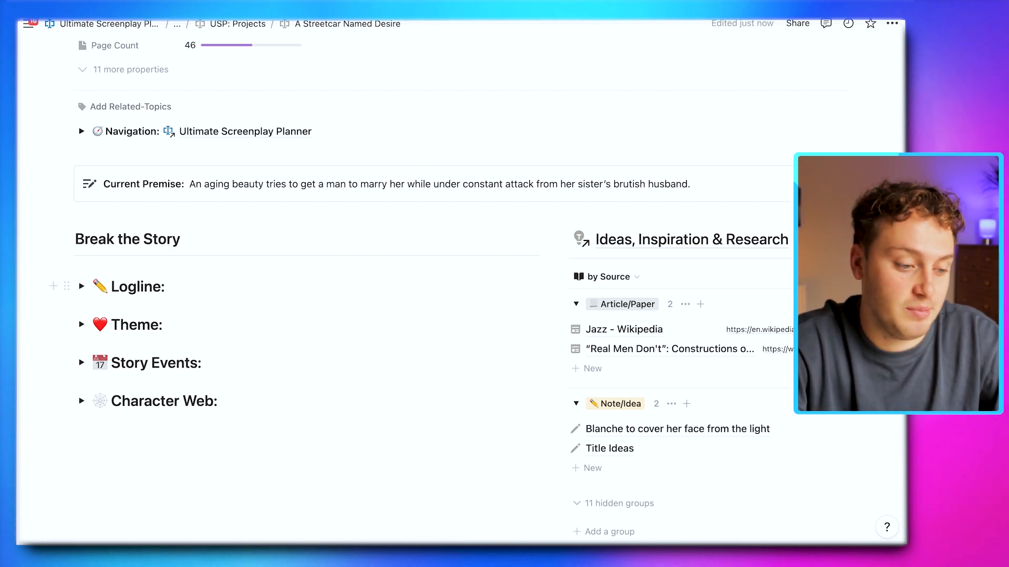
scroll(down, 3)
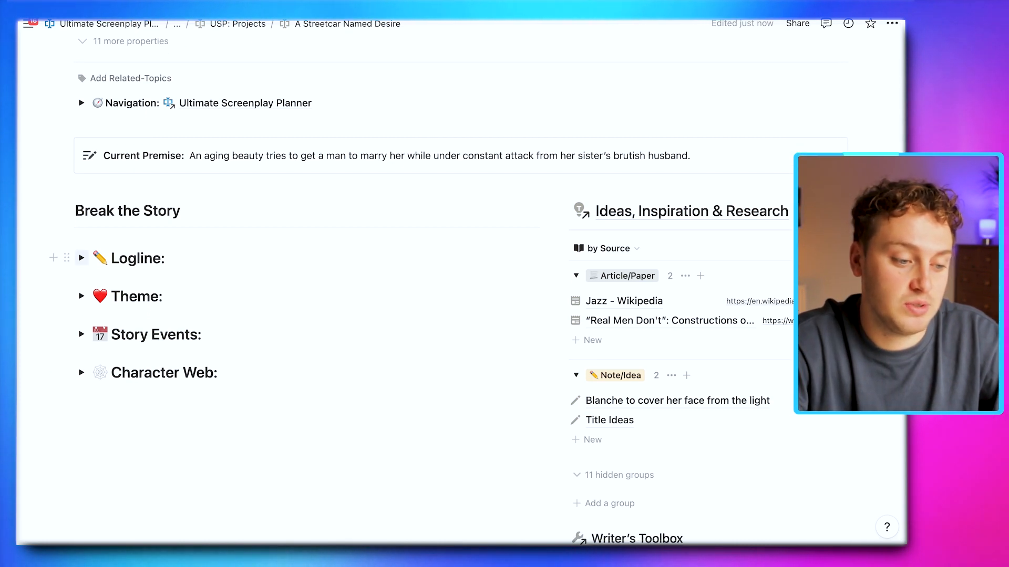
Expand the Theme, Story Events and Logline guidance toggles under Break the Story.
click(82, 259)
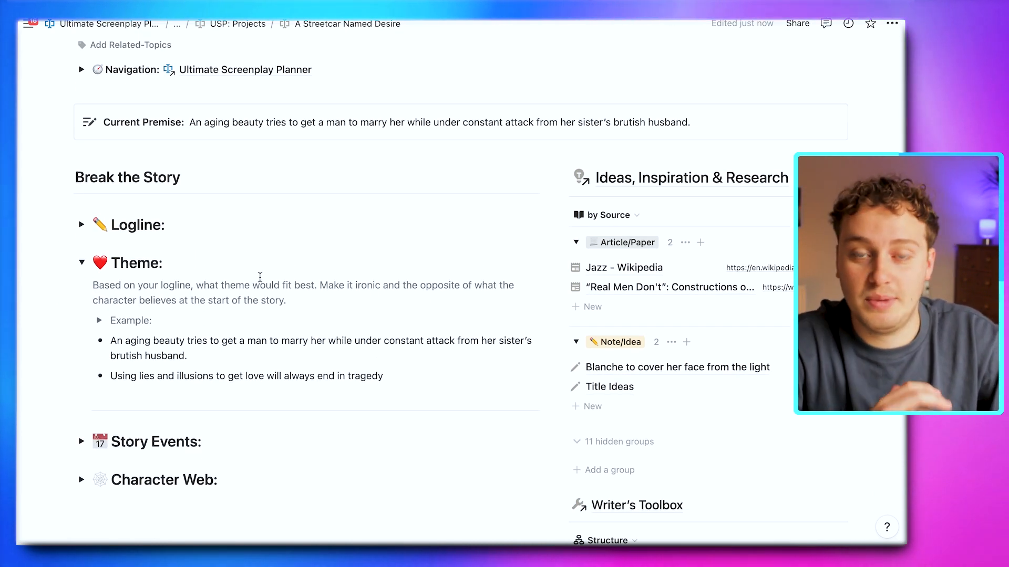
click(82, 262)
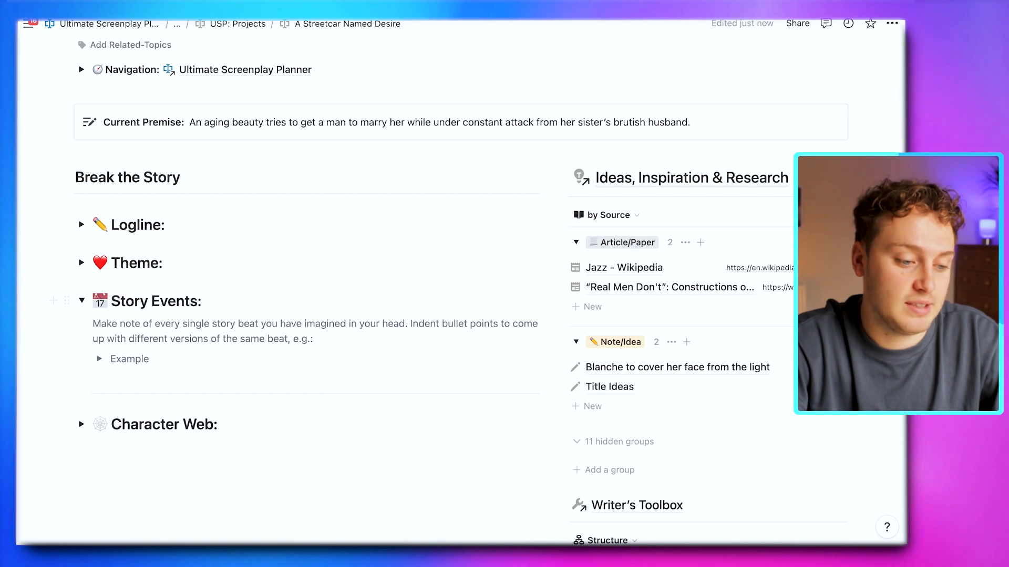
scroll(down, 3)
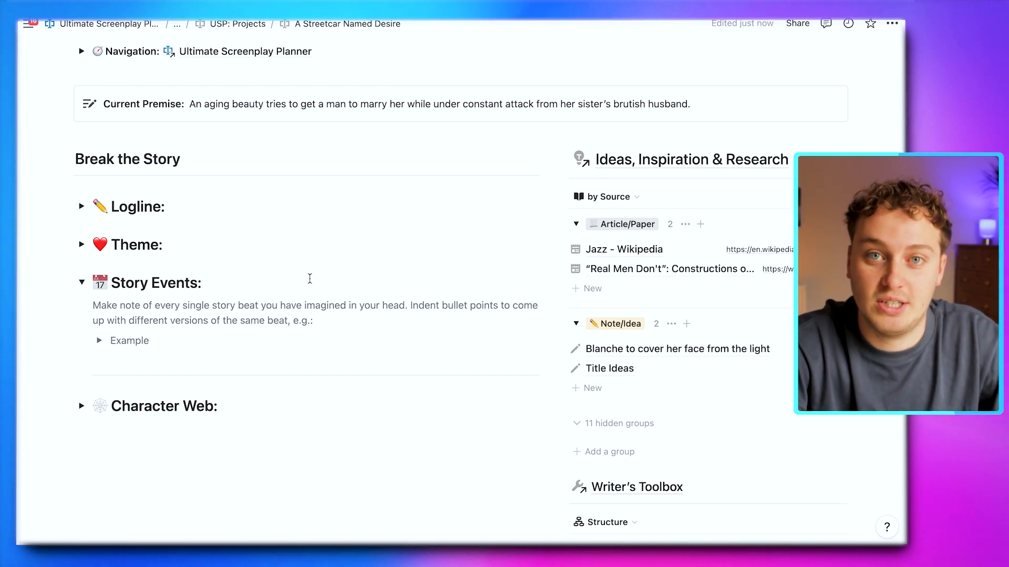
click(82, 282)
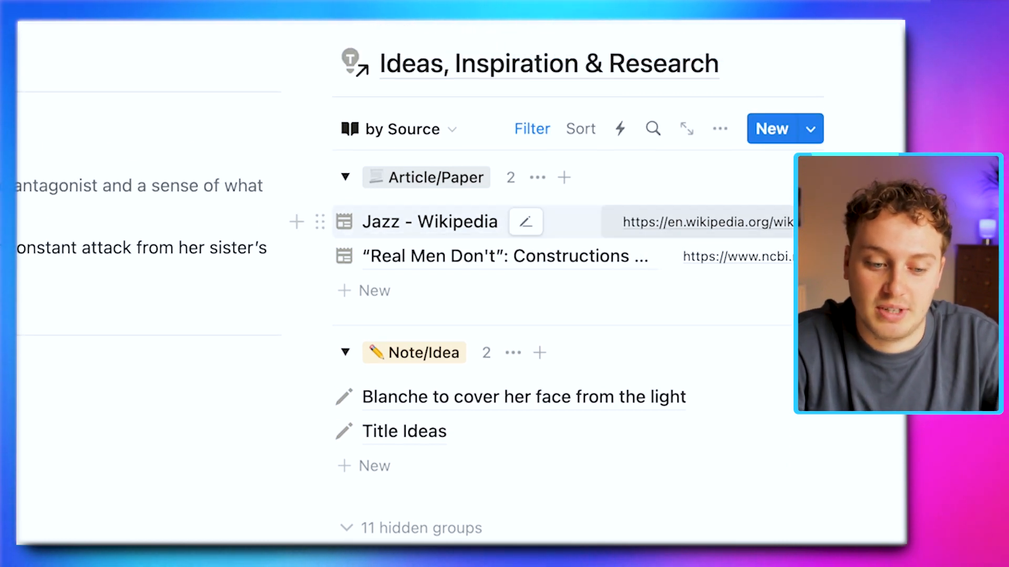
scroll(down, 3)
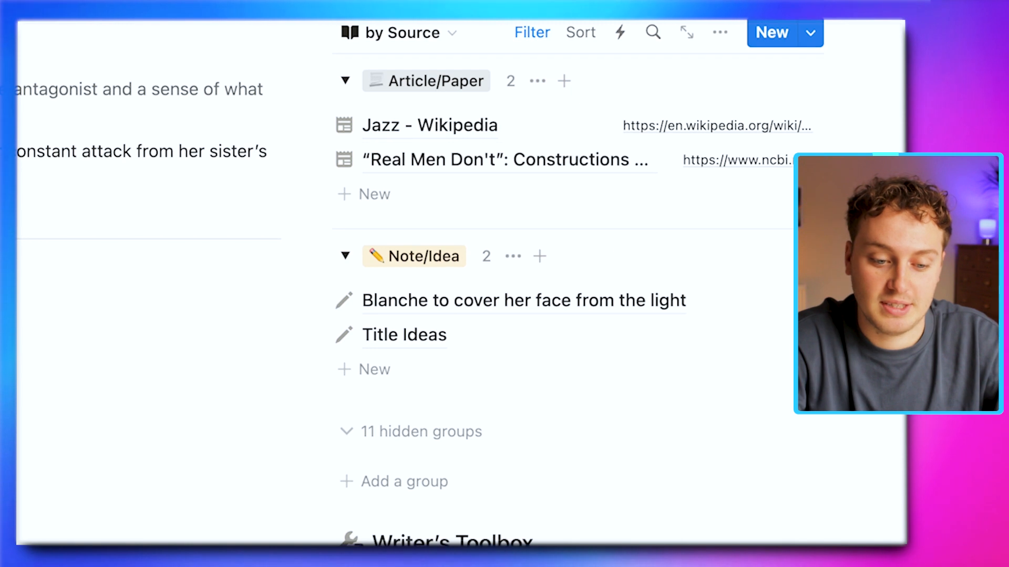
mouse_move(514, 301)
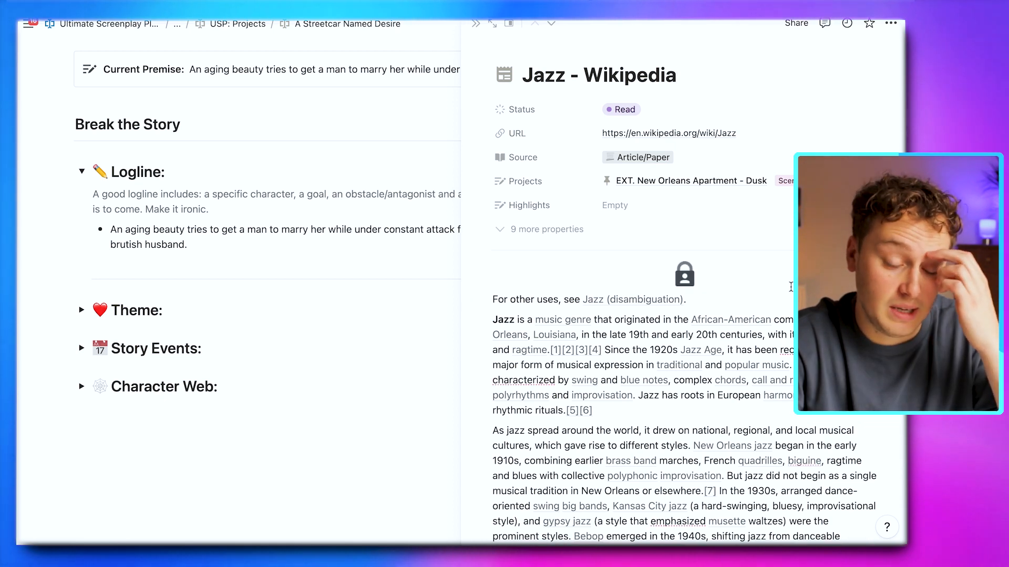
scroll(down, 3)
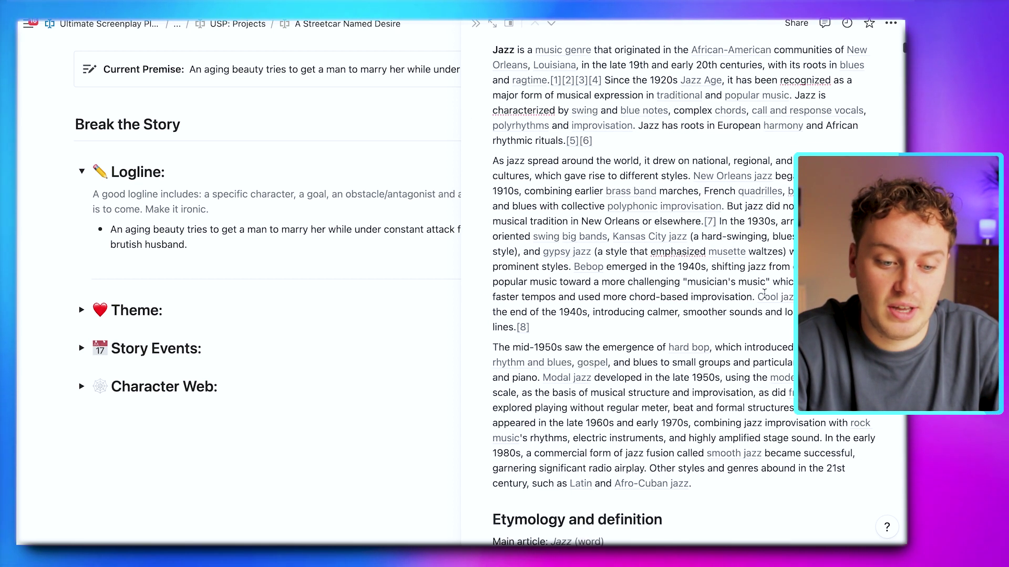
scroll(down, 3)
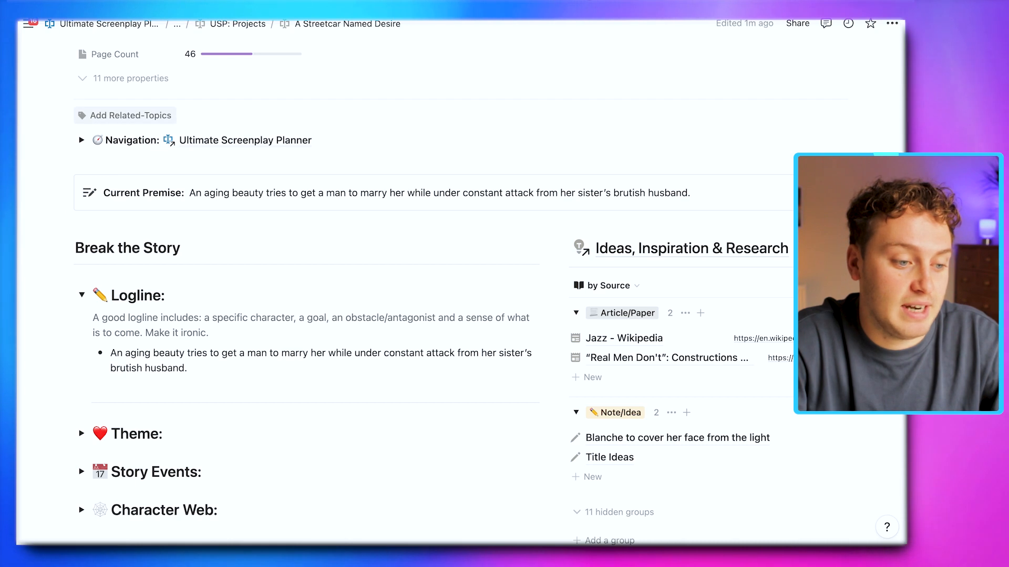
Link New Orleans as a related topic and scroll to the updated research list.
click(131, 115)
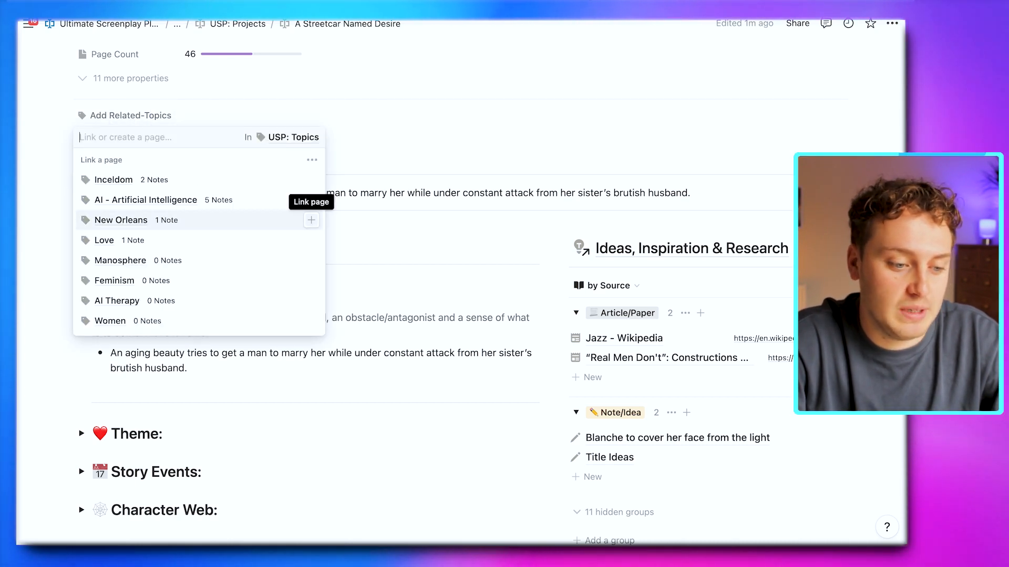
click(121, 220)
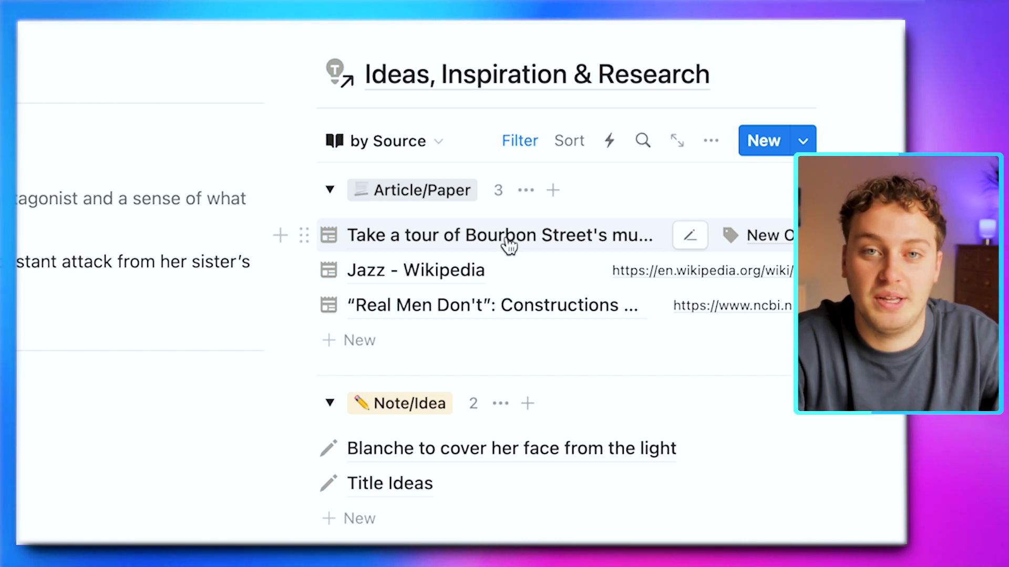
scroll(down, 3)
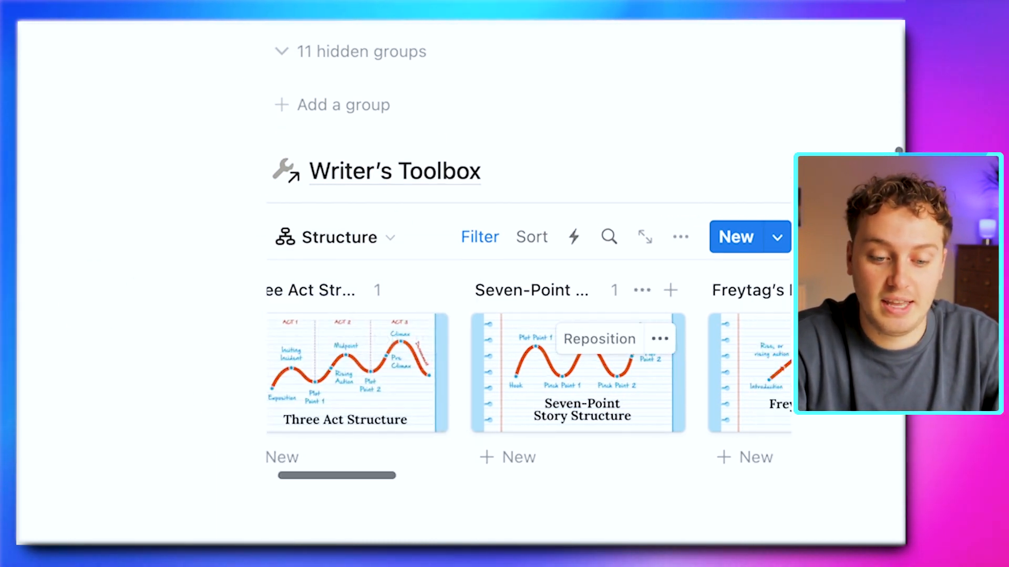
scroll(right, 3)
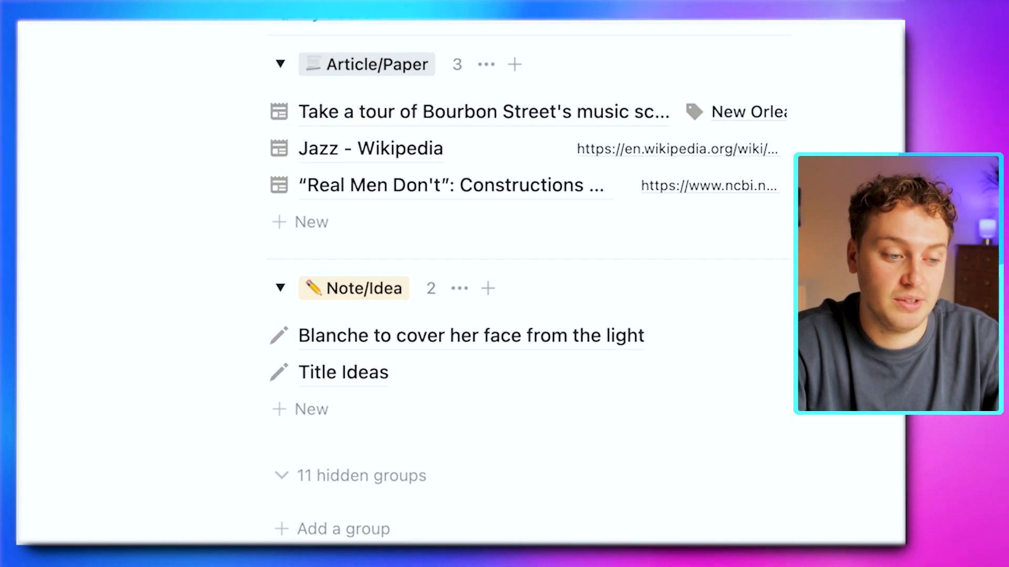
scroll(down, 3)
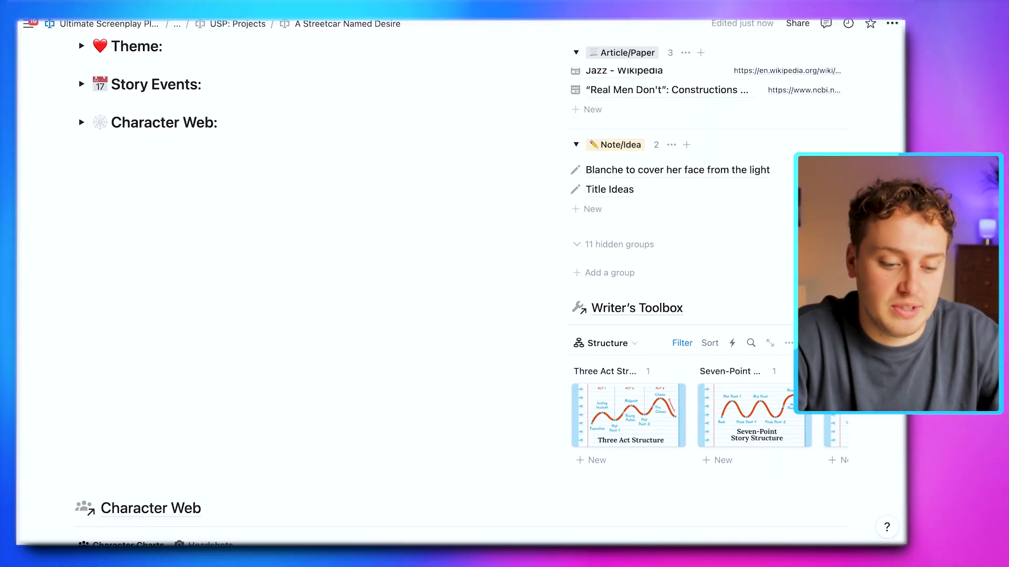
Scroll down to the Character Web board showing Blanche, Stanley, Stella and Mitch.
scroll(down, 3)
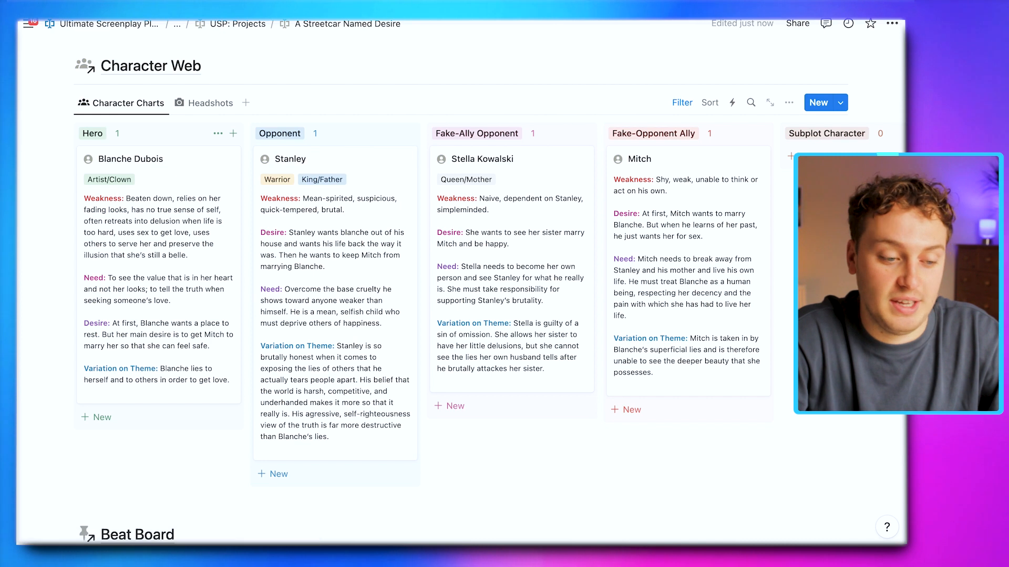
mouse_move(187, 137)
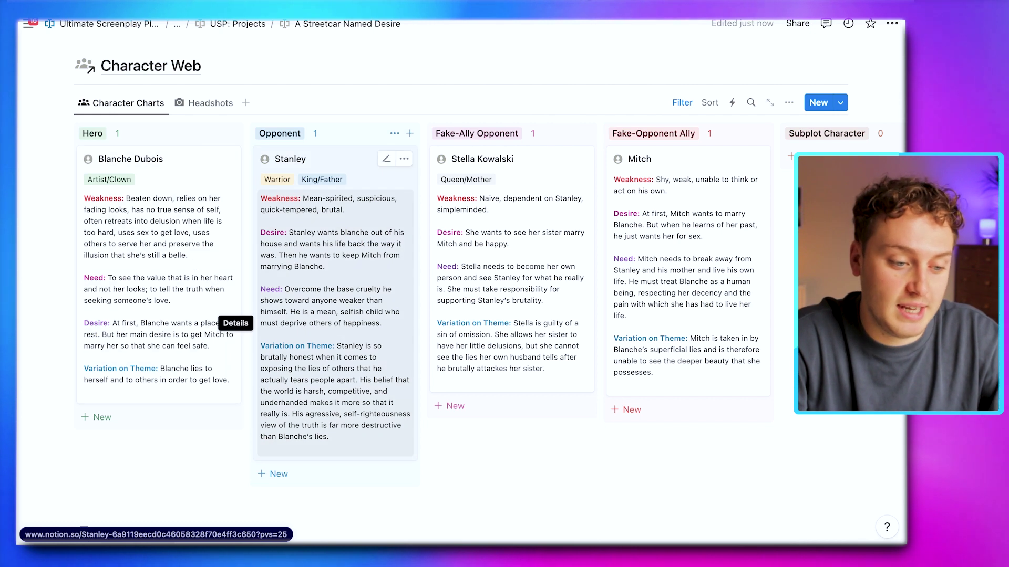
mouse_move(399, 196)
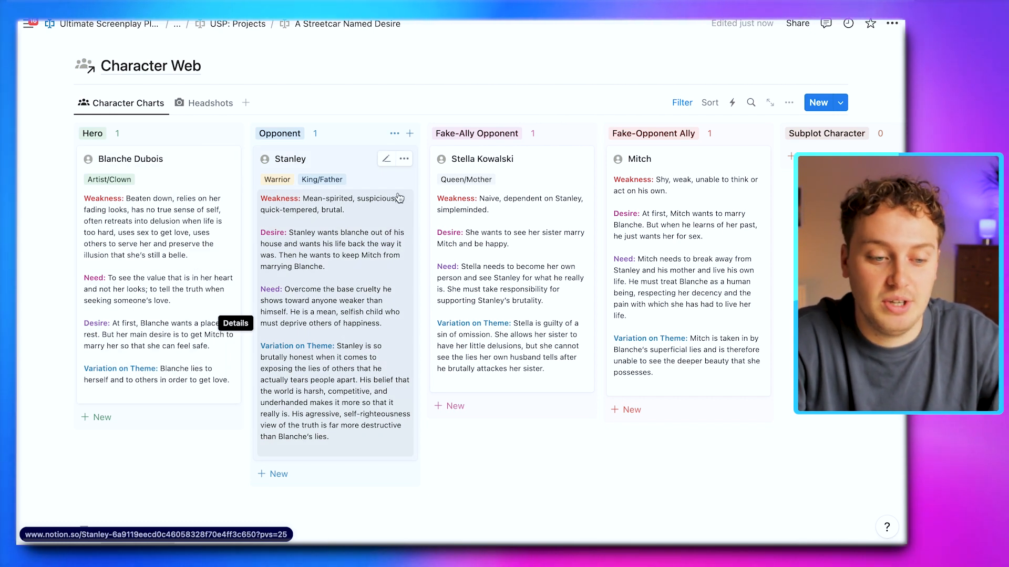
mouse_move(700, 187)
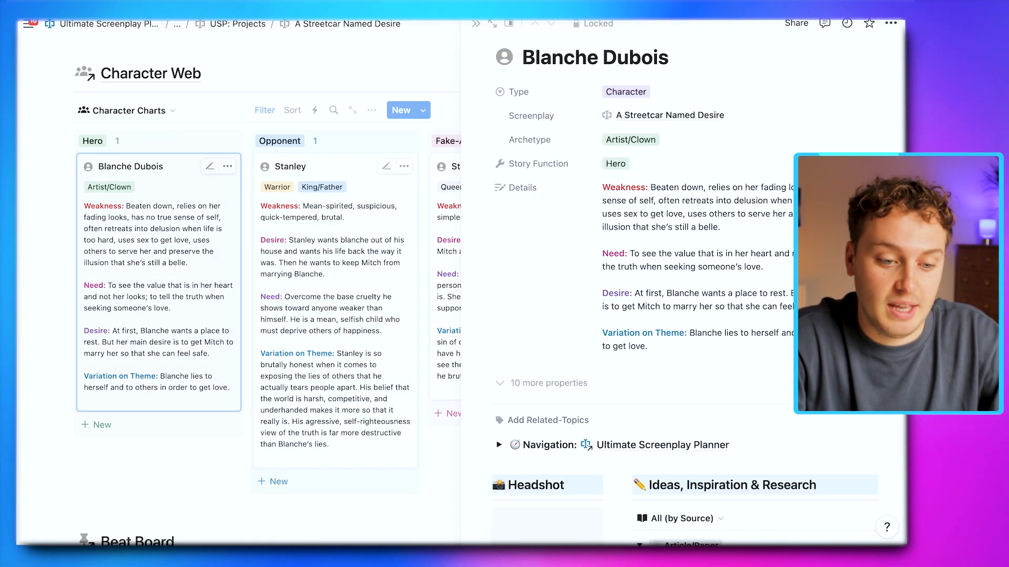
Scroll Blanche Dubois's character page down toward her headshot.
scroll(down, 3)
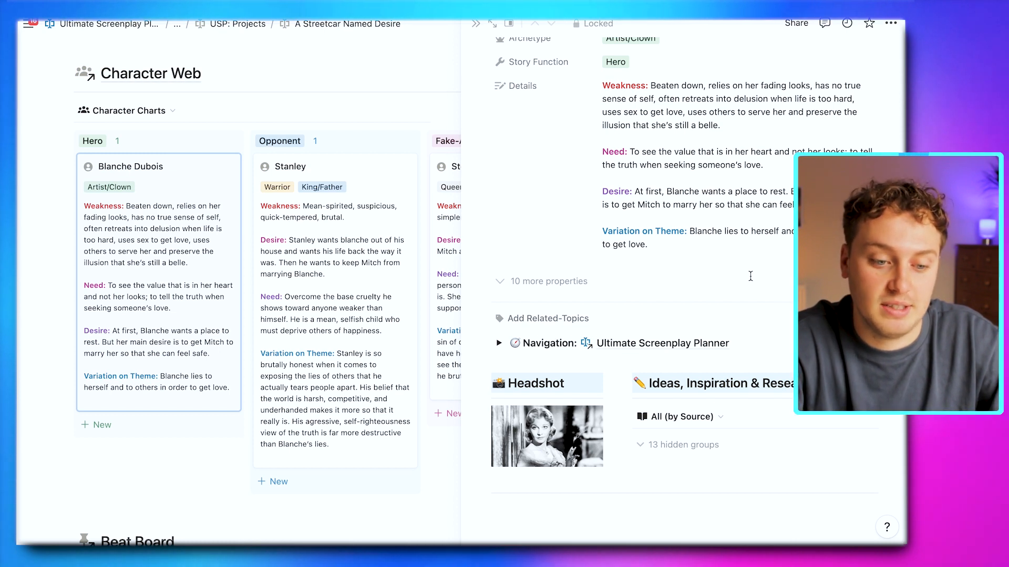
mouse_move(547, 436)
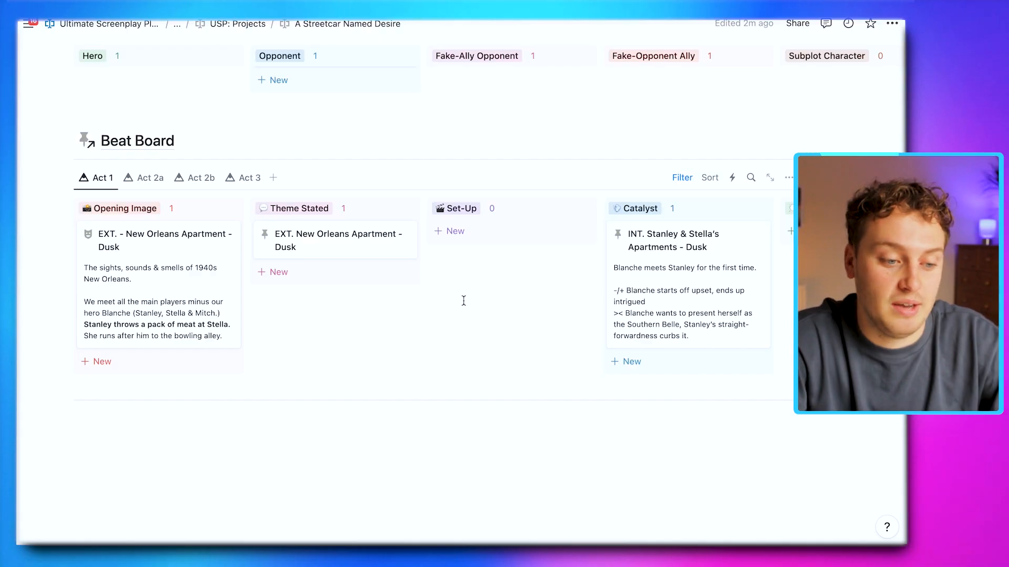
Switch the Beat Board to Act 3 to show Break into Three, Finale and Final Image.
scroll(right, 3)
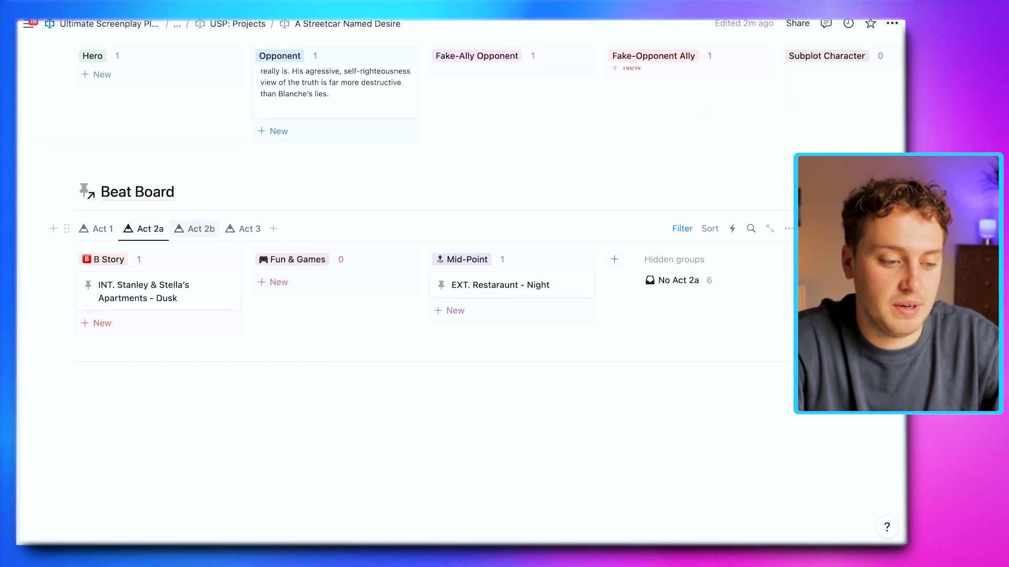
click(195, 229)
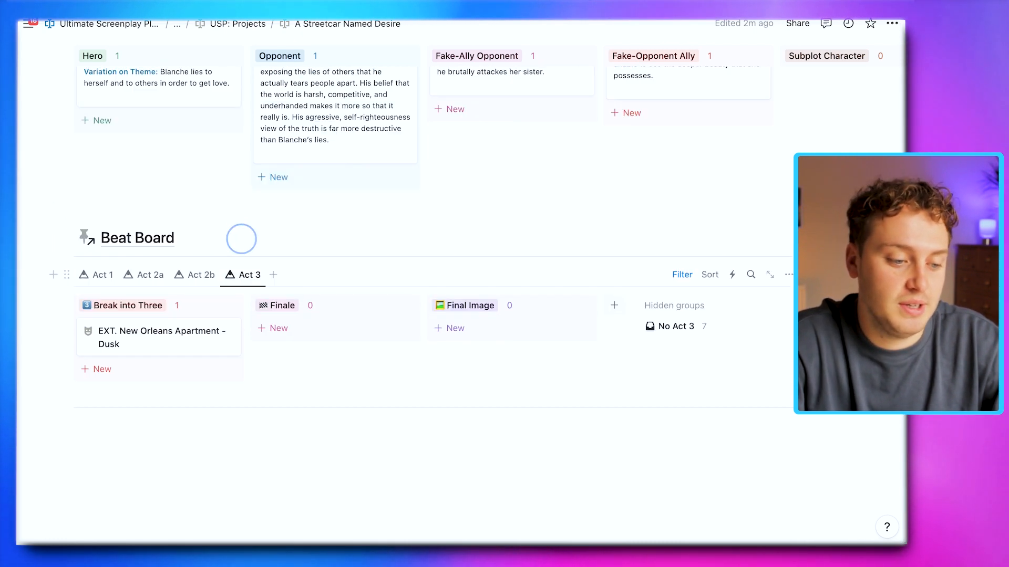
scroll(down, 3)
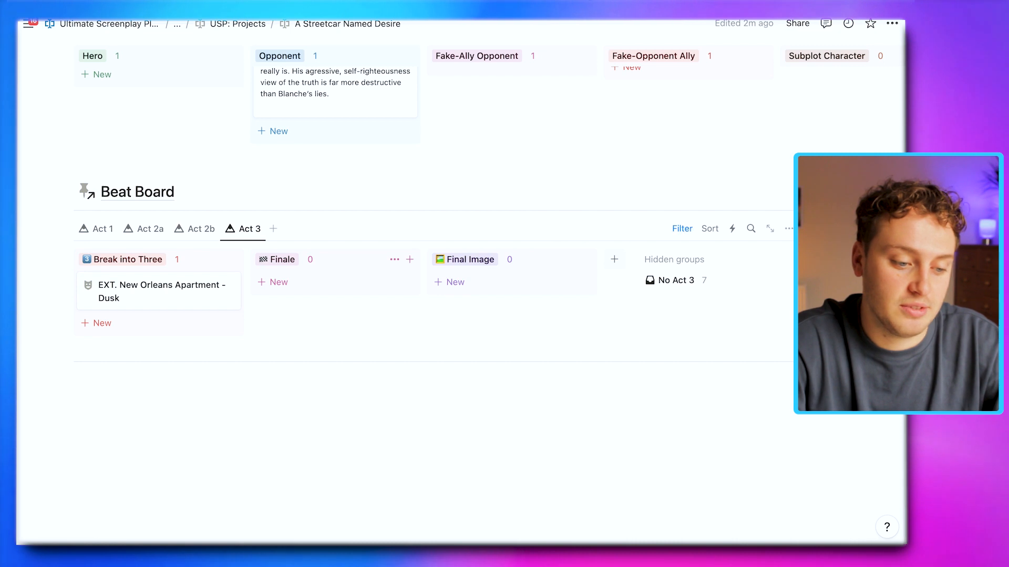